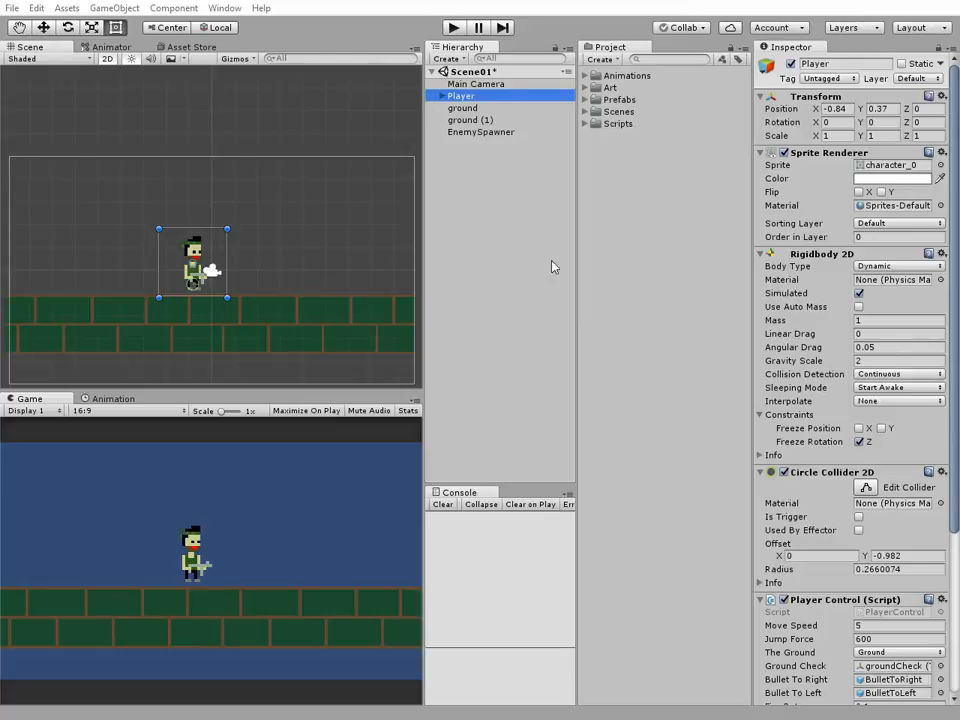
mouse_move(440, 288)
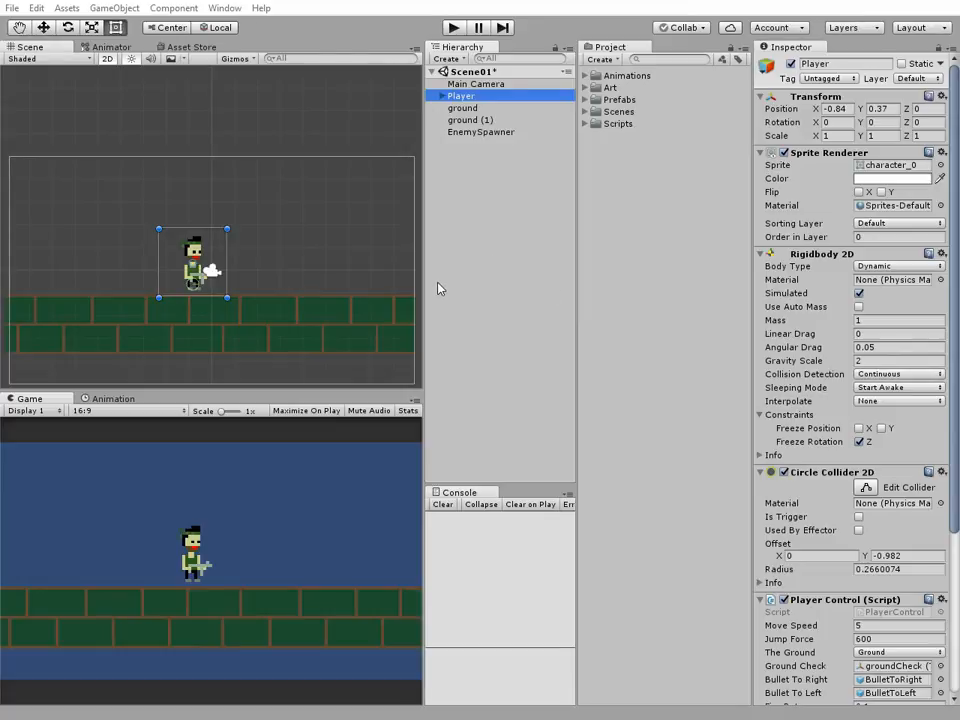
mouse_move(450, 170)
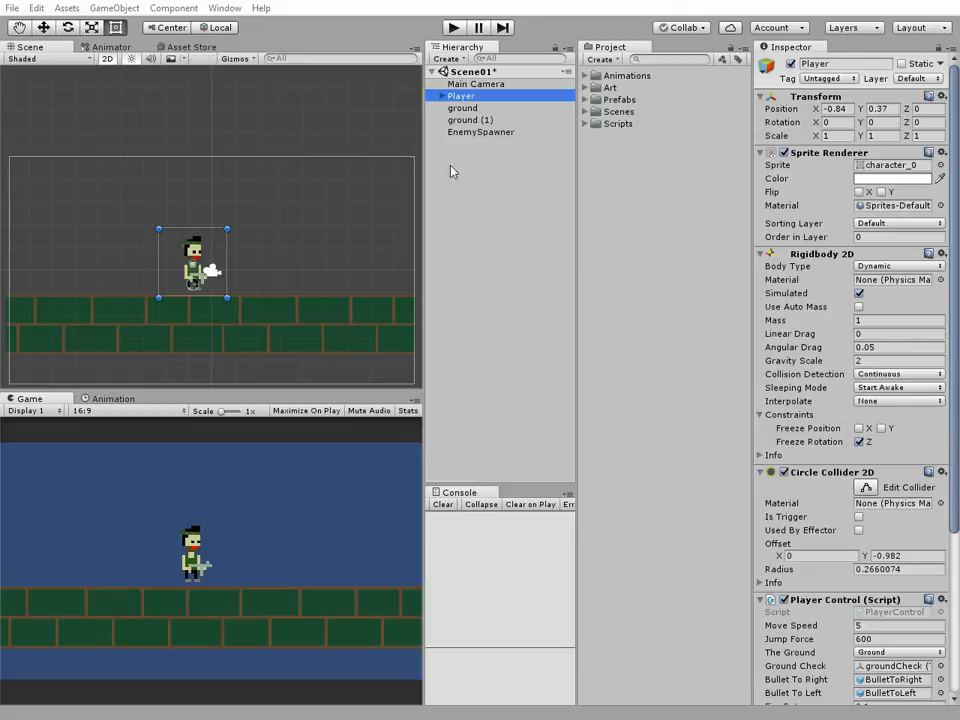
Run the game briefly to watch enemies spawn, then stop it
click(452, 28)
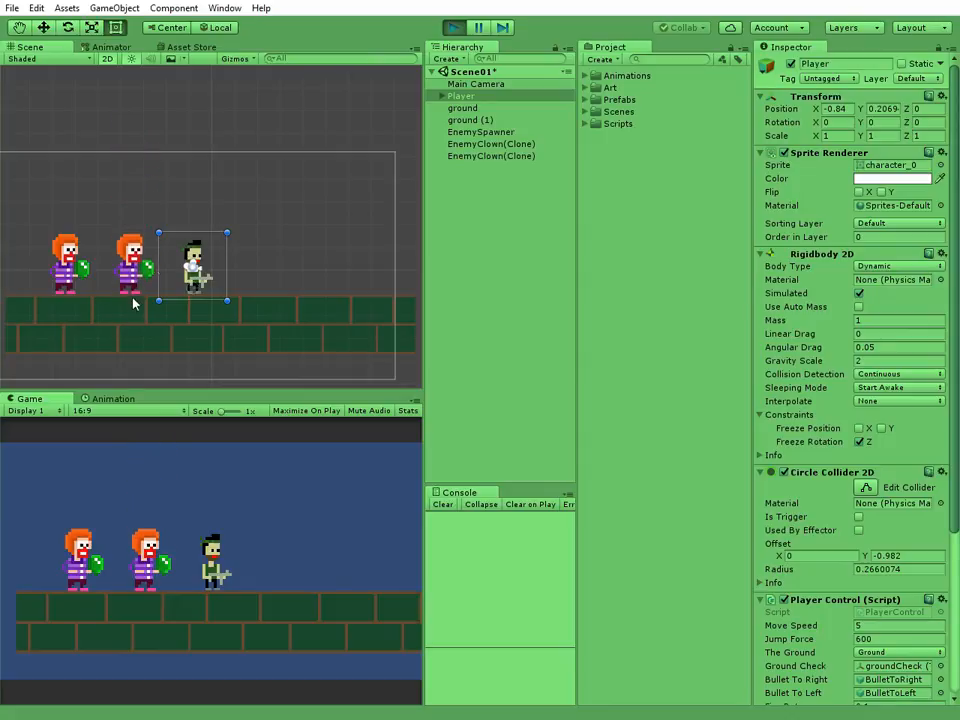
click(452, 28)
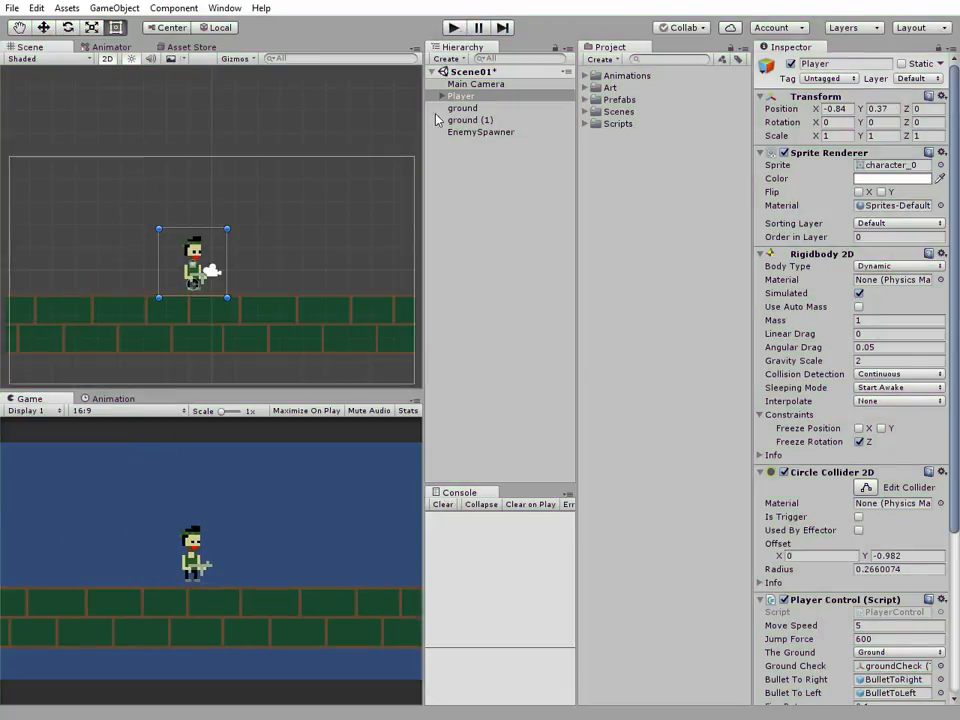
mouse_move(516, 182)
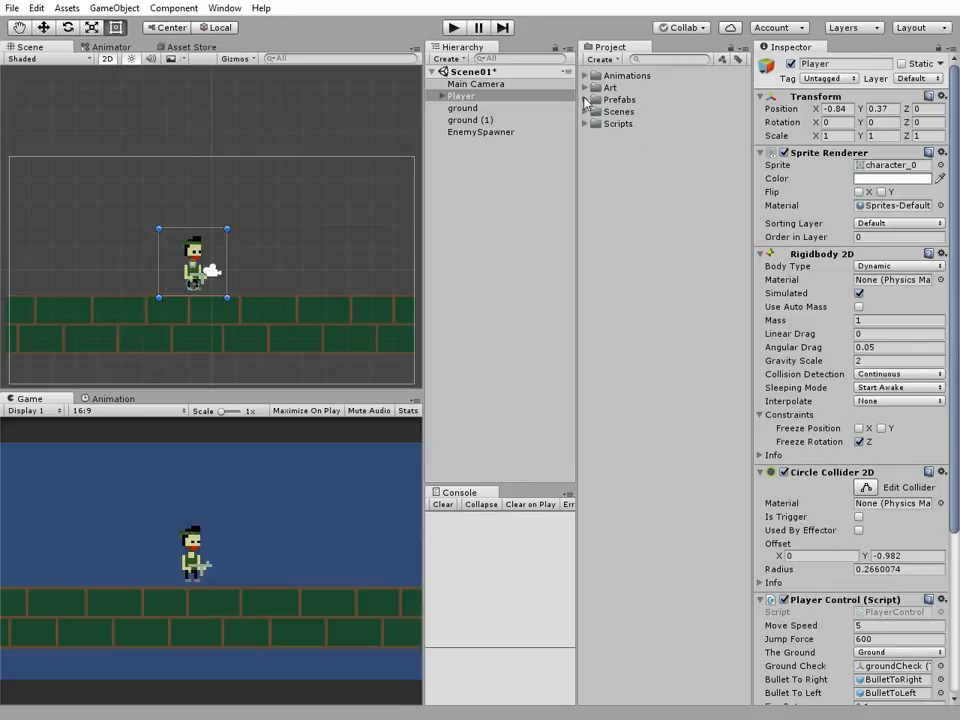
Place an EnemyClown prefab in the scene and select it with the Animation window open
click(640, 148)
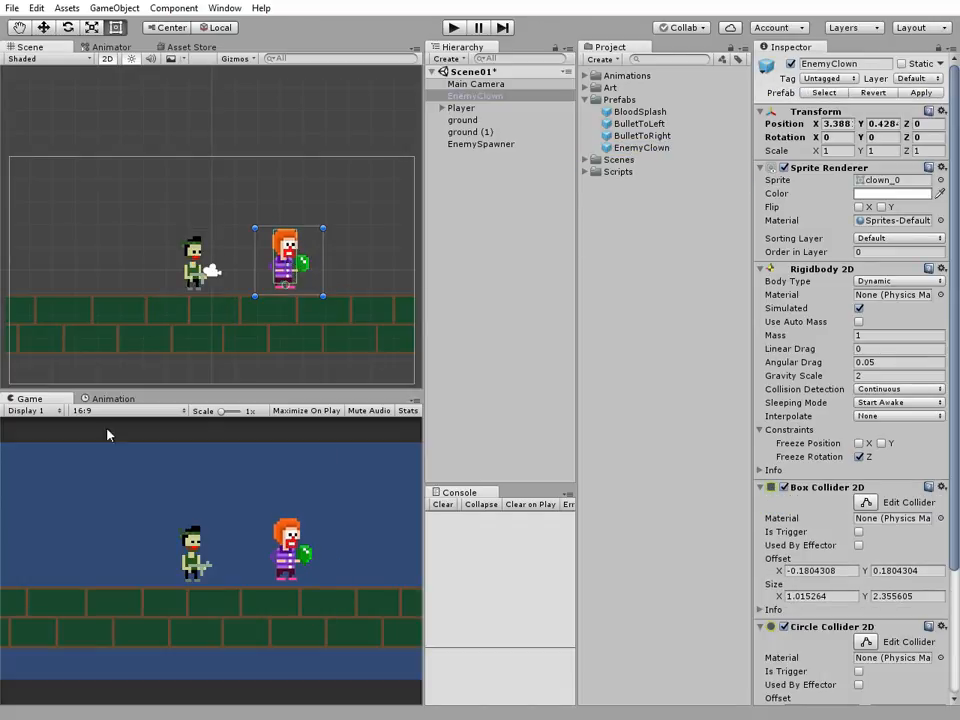
click(112, 398)
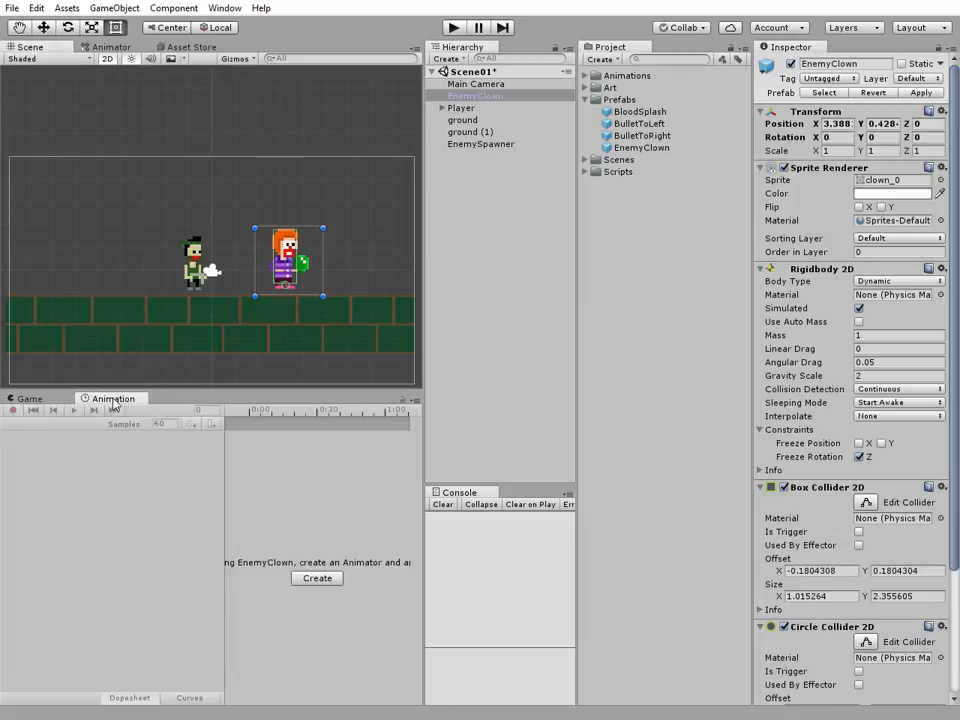
click(224, 8)
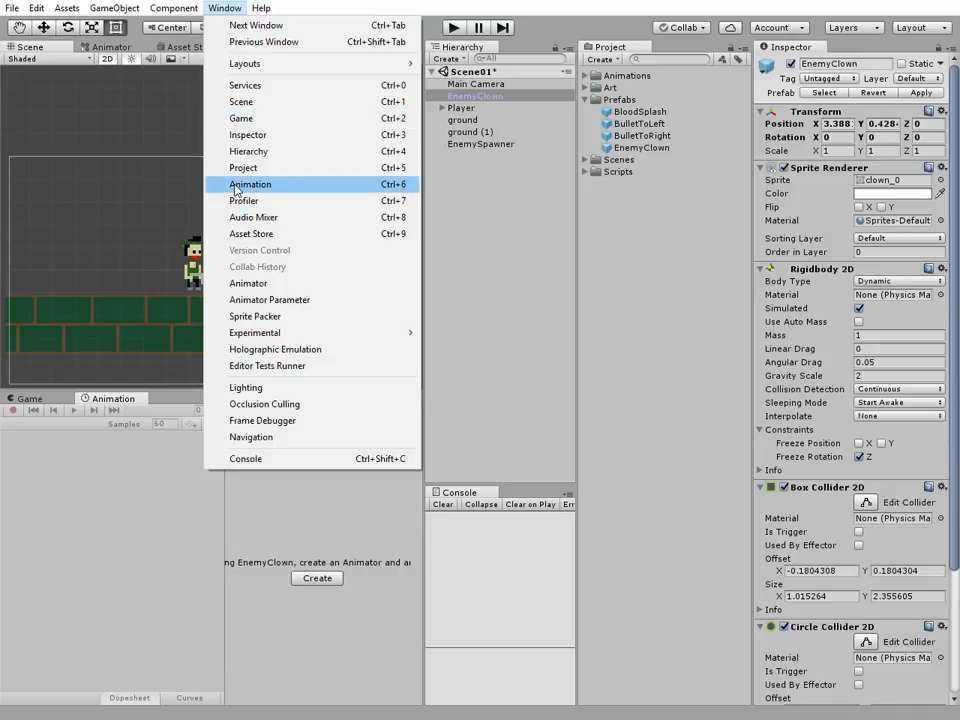
mouse_move(504, 272)
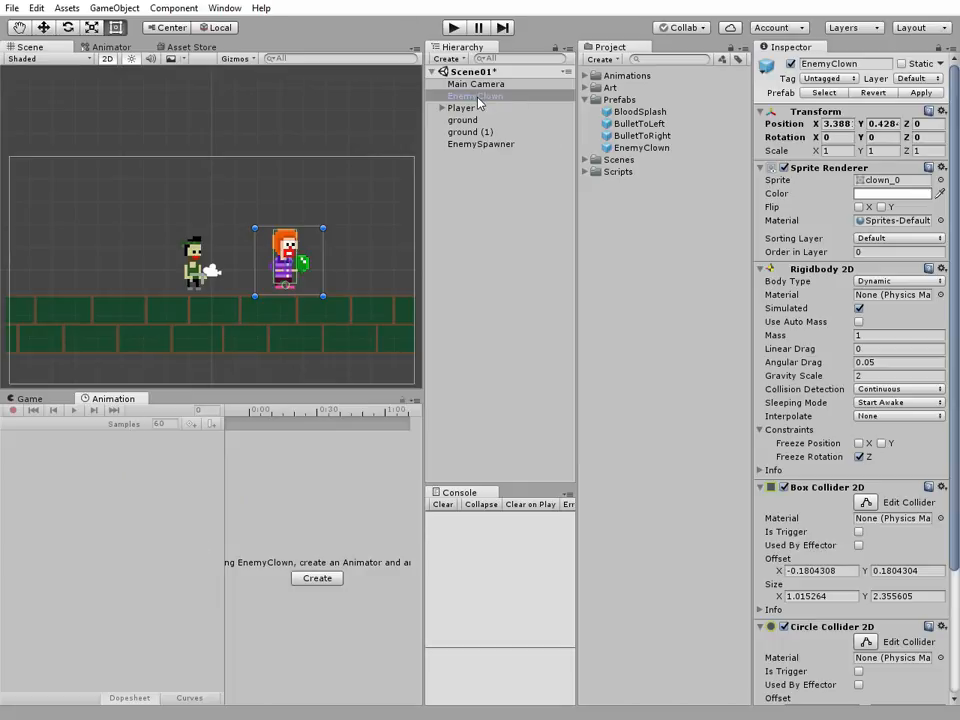
click(478, 96)
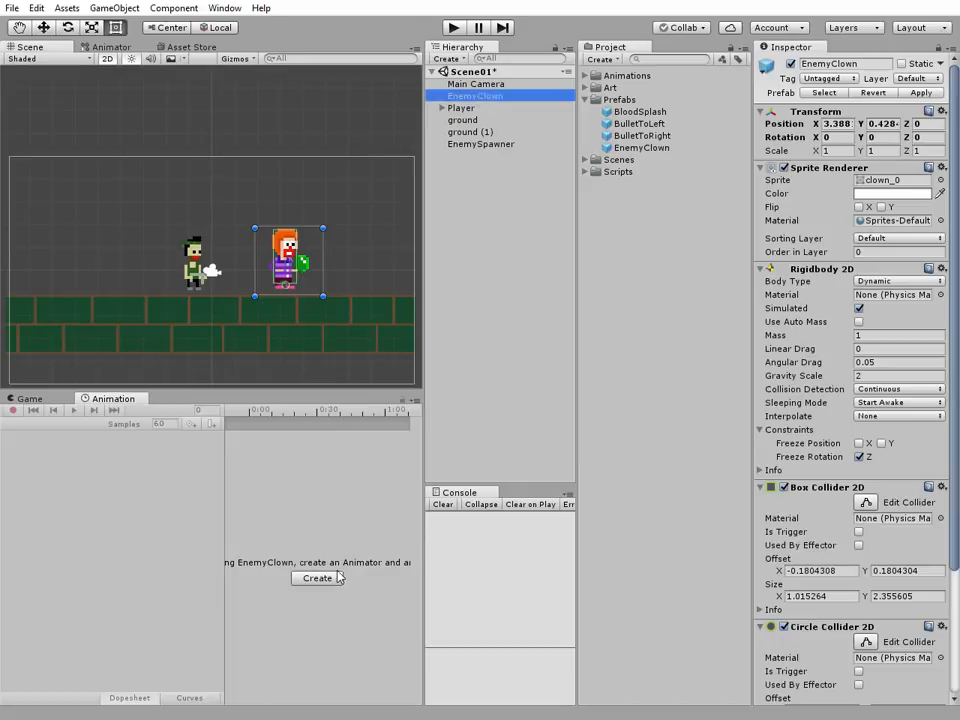
mouse_move(158, 390)
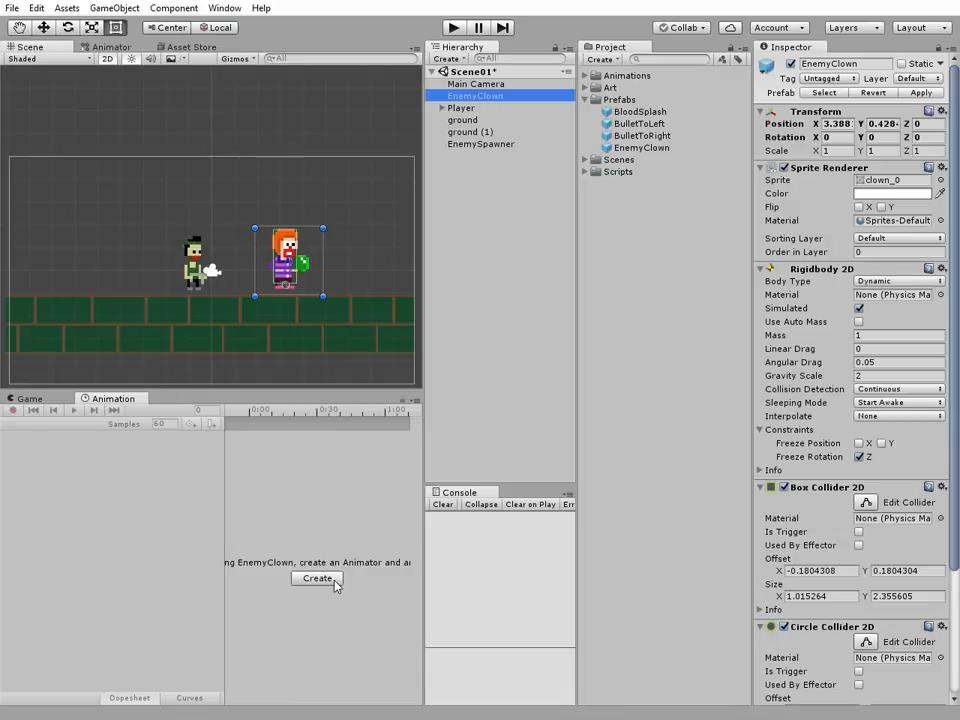
Create a new clip named EnemyAnim for EnemyClown, saved in the Animations folder
click(316, 578)
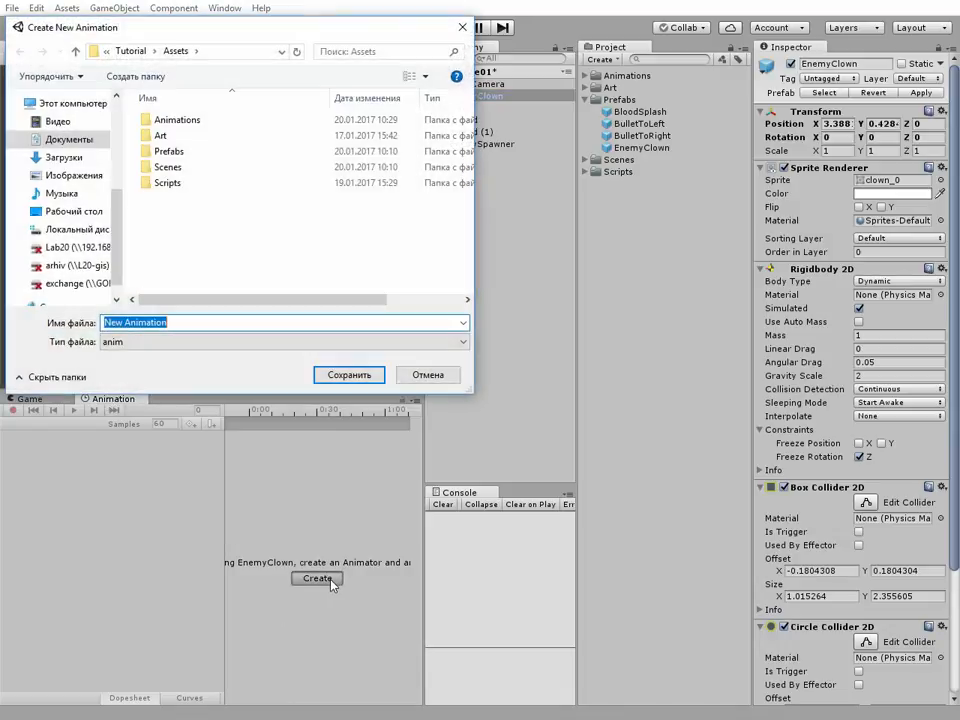
click(168, 152)
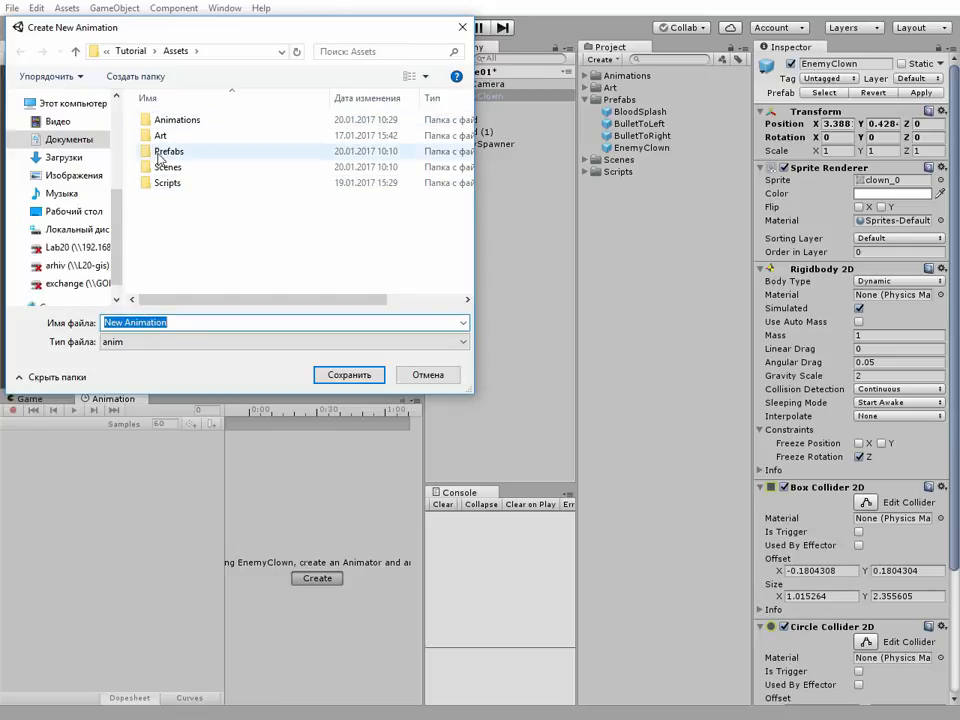
double_click(176, 120)
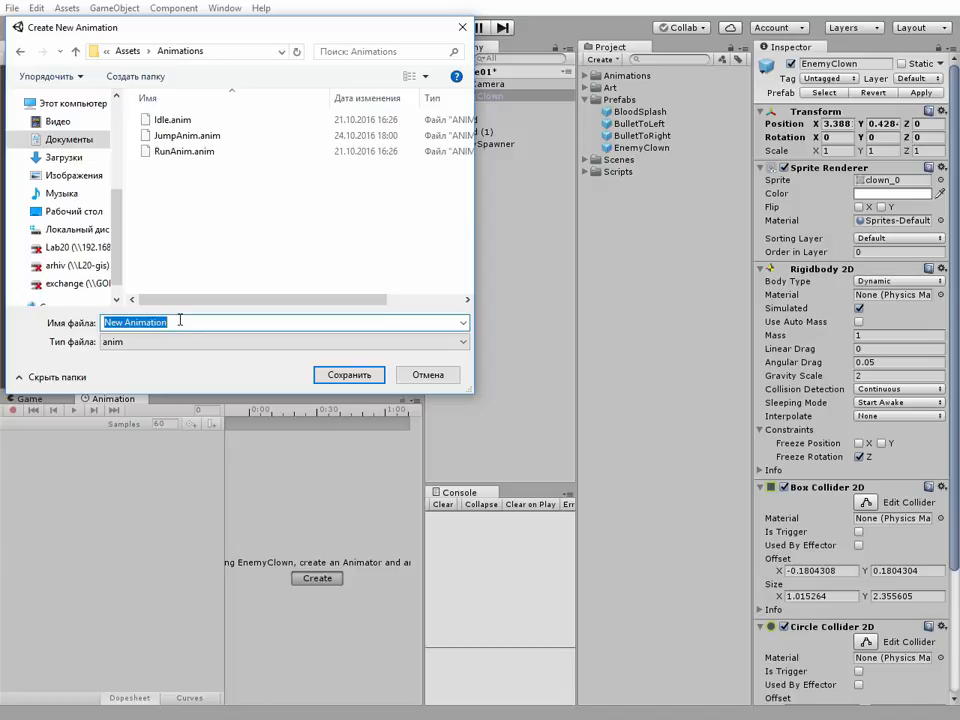
text(EnemyAnim)
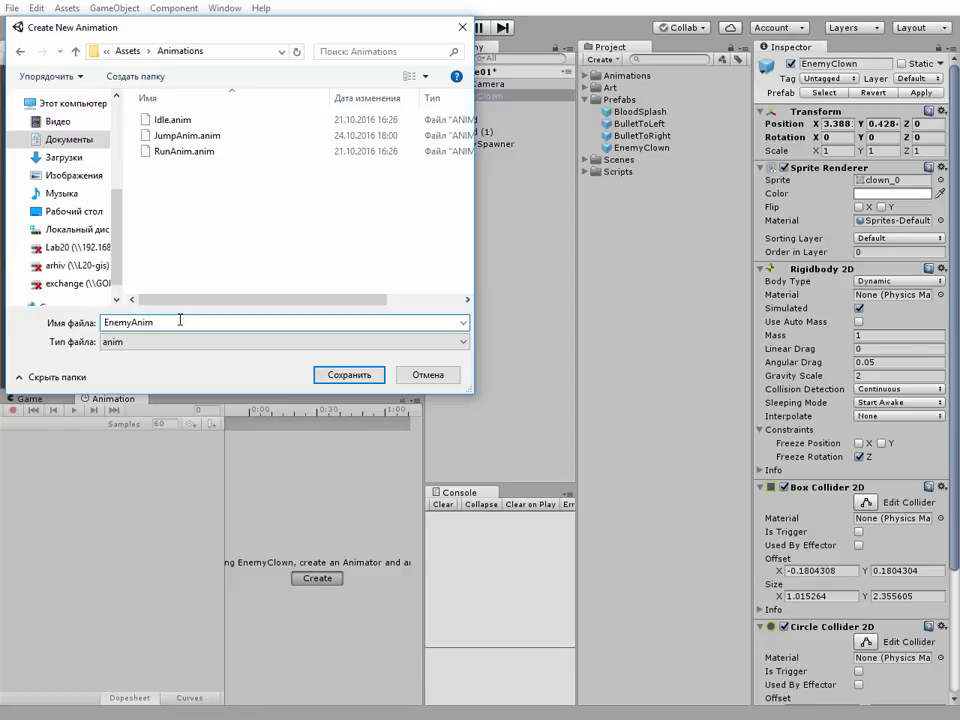
click(348, 374)
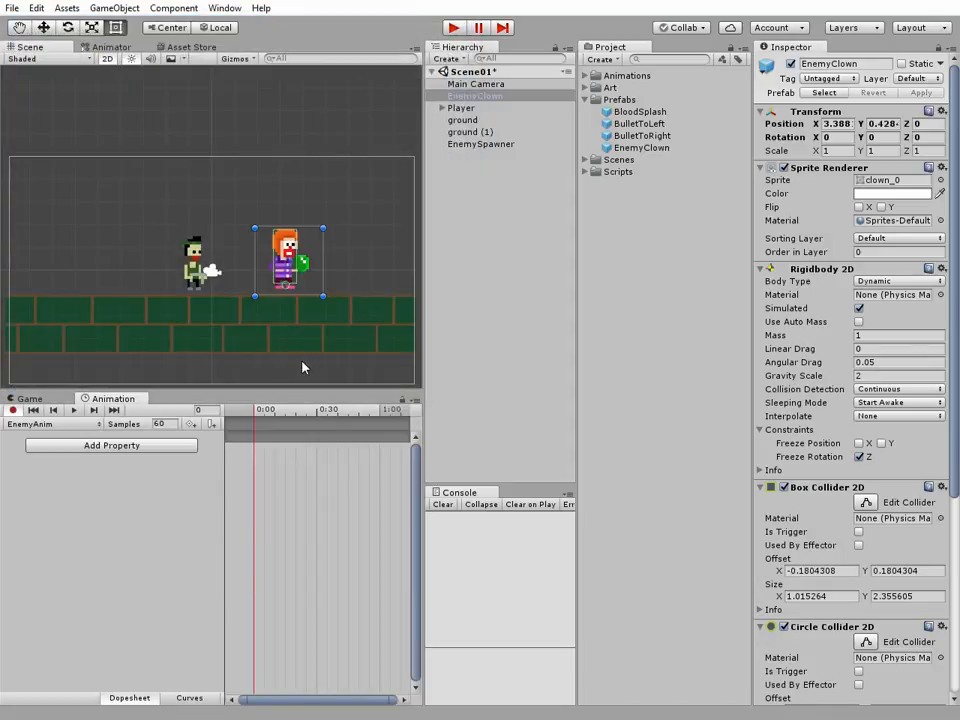
mouse_move(176, 518)
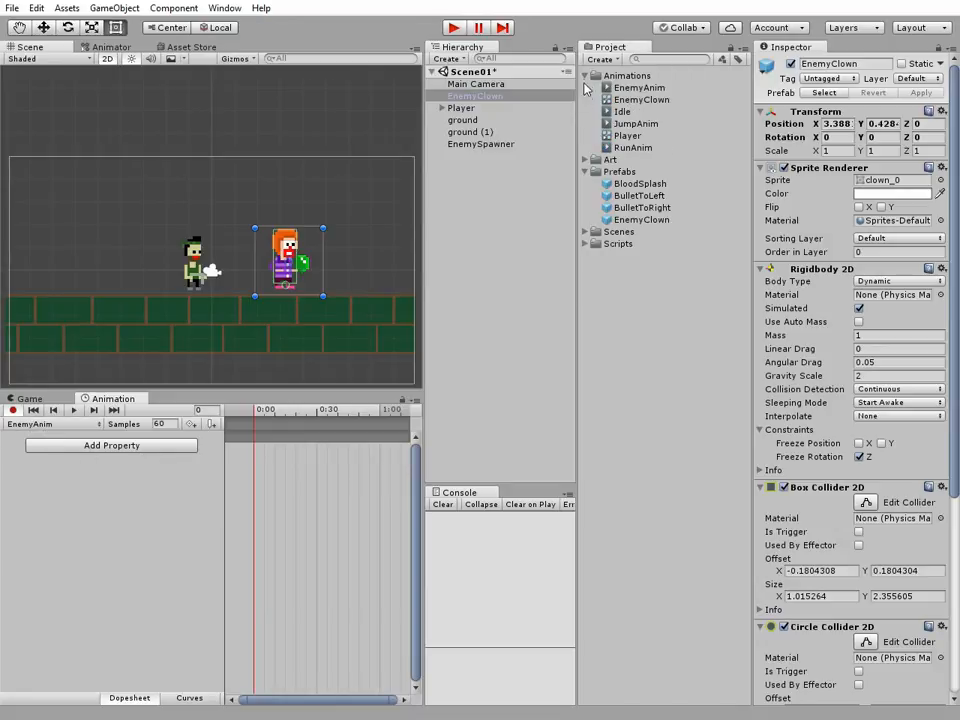
Inspect the EnemyClown controller and EnemyAnim clip assets, then reselect the clown enemy
click(640, 100)
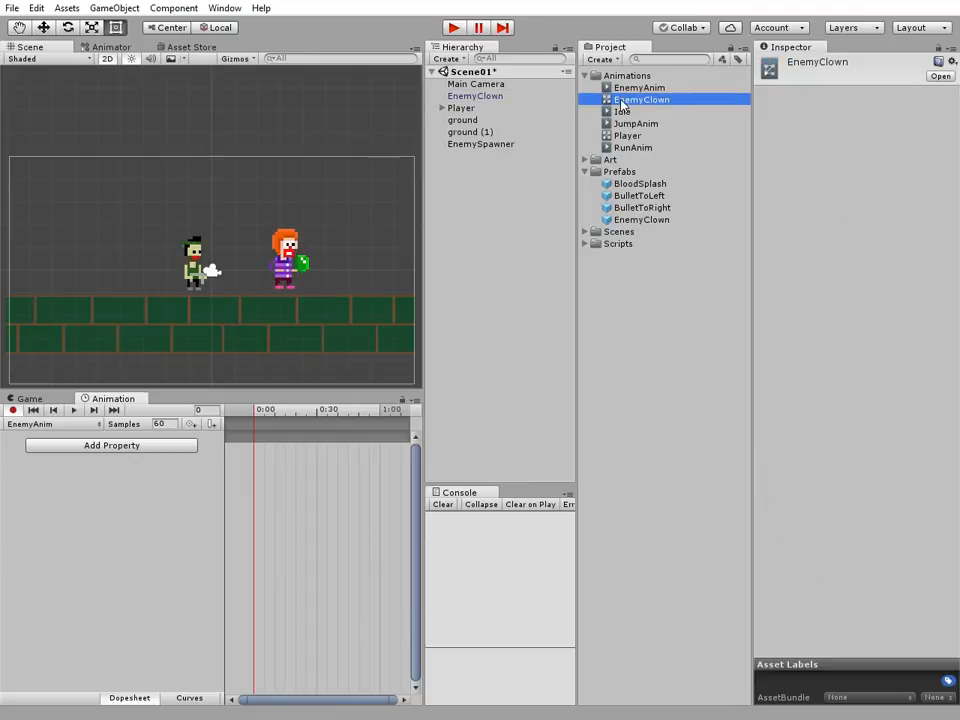
click(640, 88)
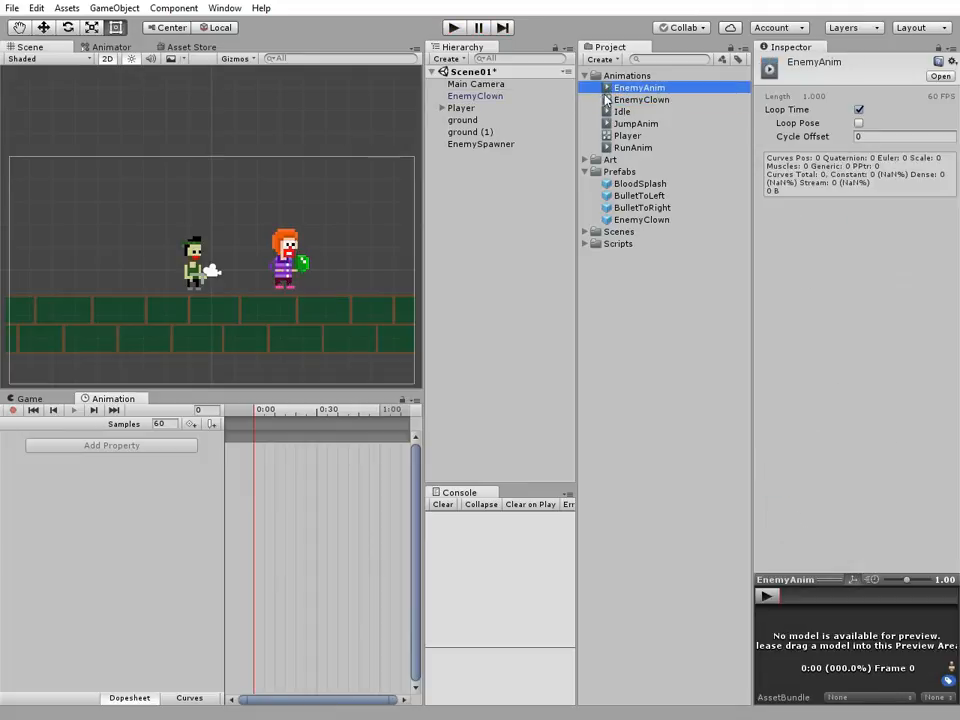
click(476, 96)
text(5)
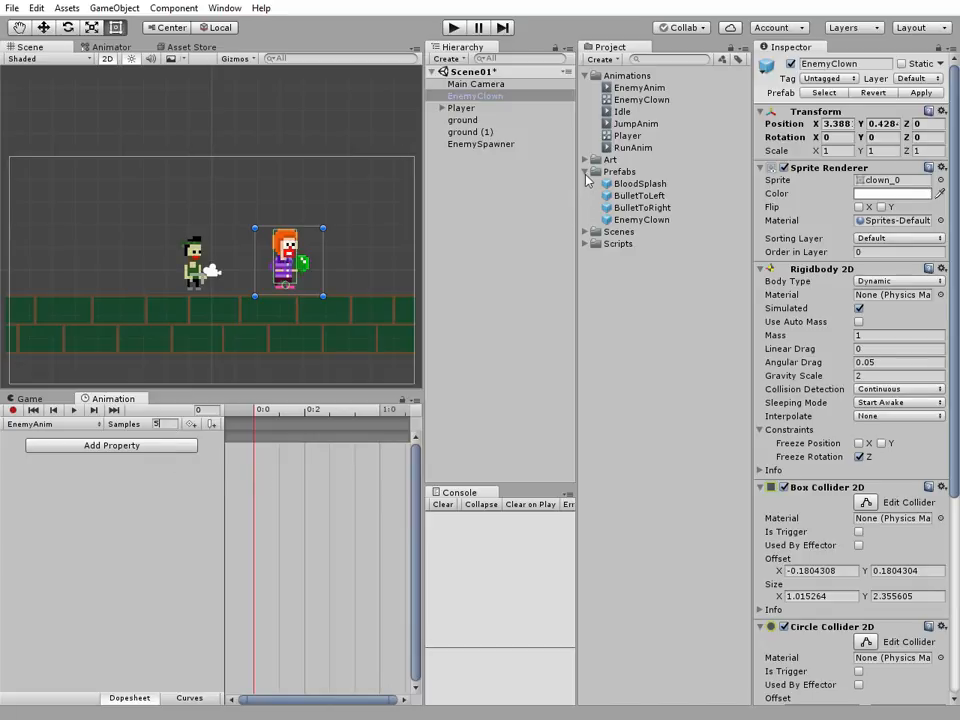
Browse the Art > clown sprites, previewing clown_1, clown_0 and clown_3
click(584, 160)
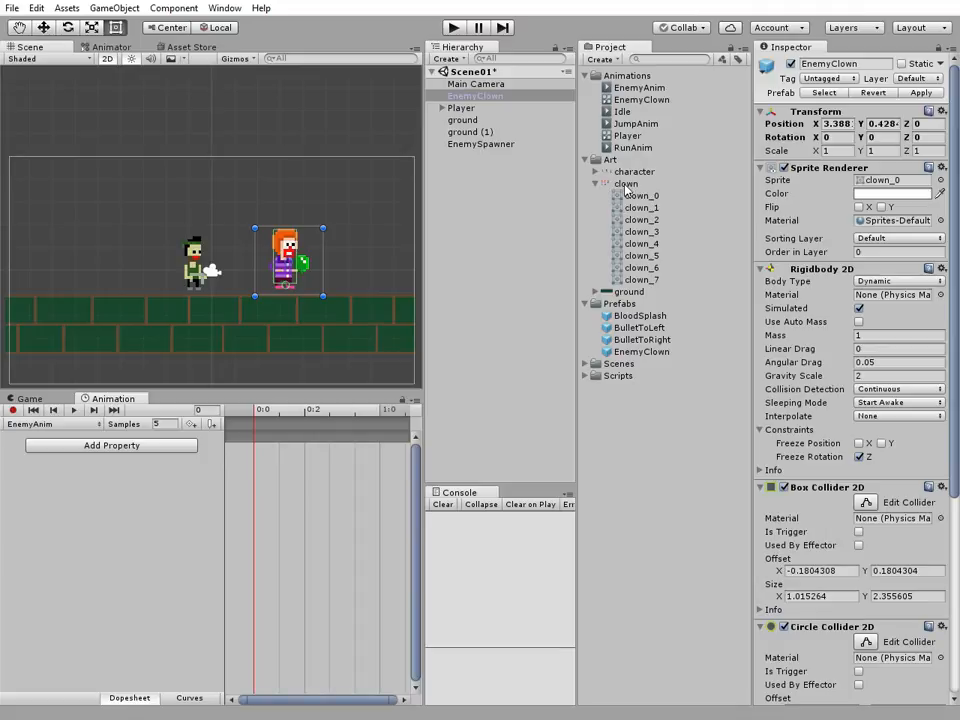
click(640, 208)
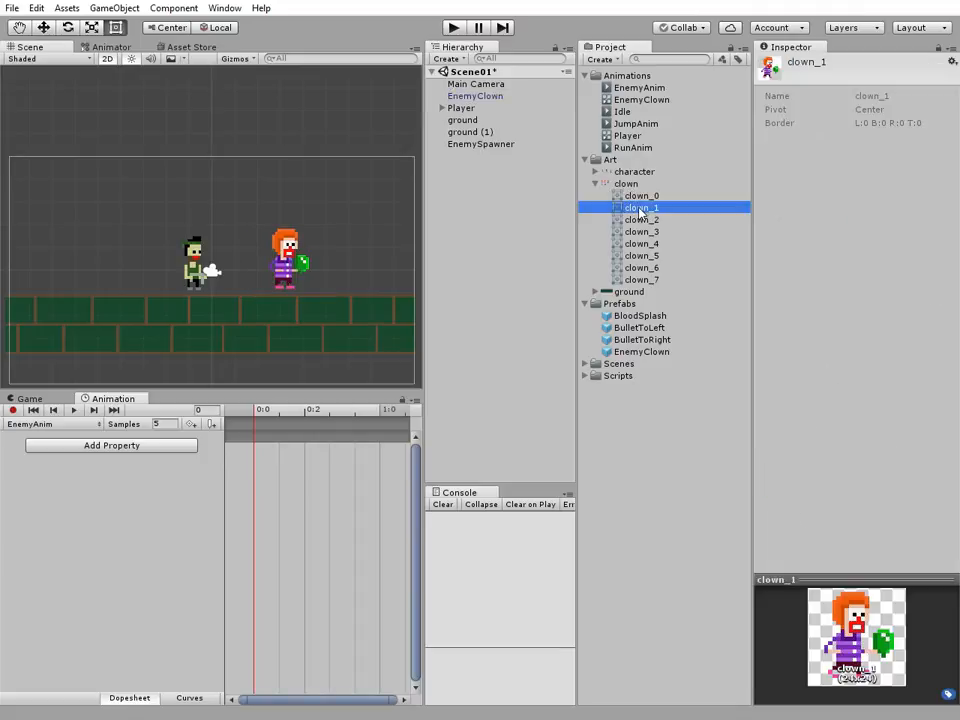
click(640, 196)
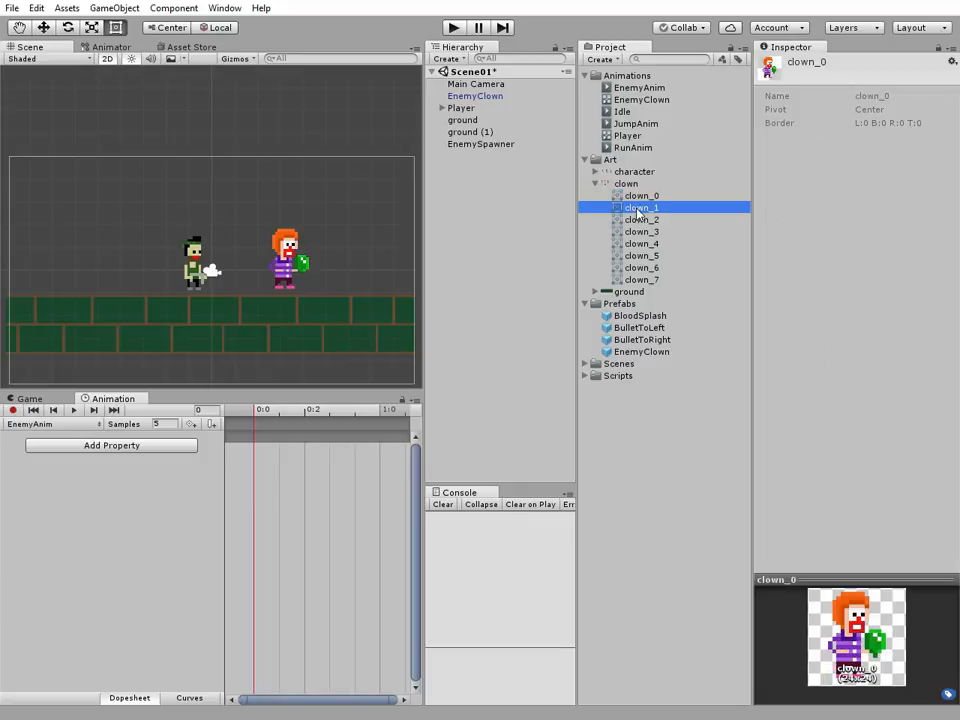
click(640, 232)
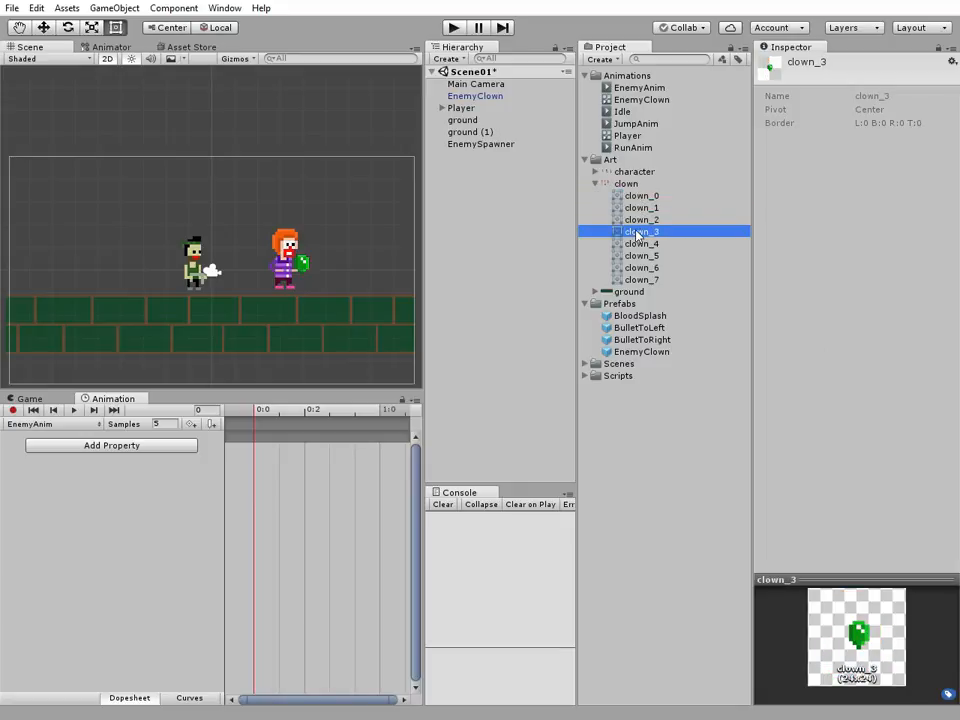
Key a Sprite walk cycle of clown_1, clown_0, clown_2, clown_0 on the EnemyAnim timeline
click(640, 206)
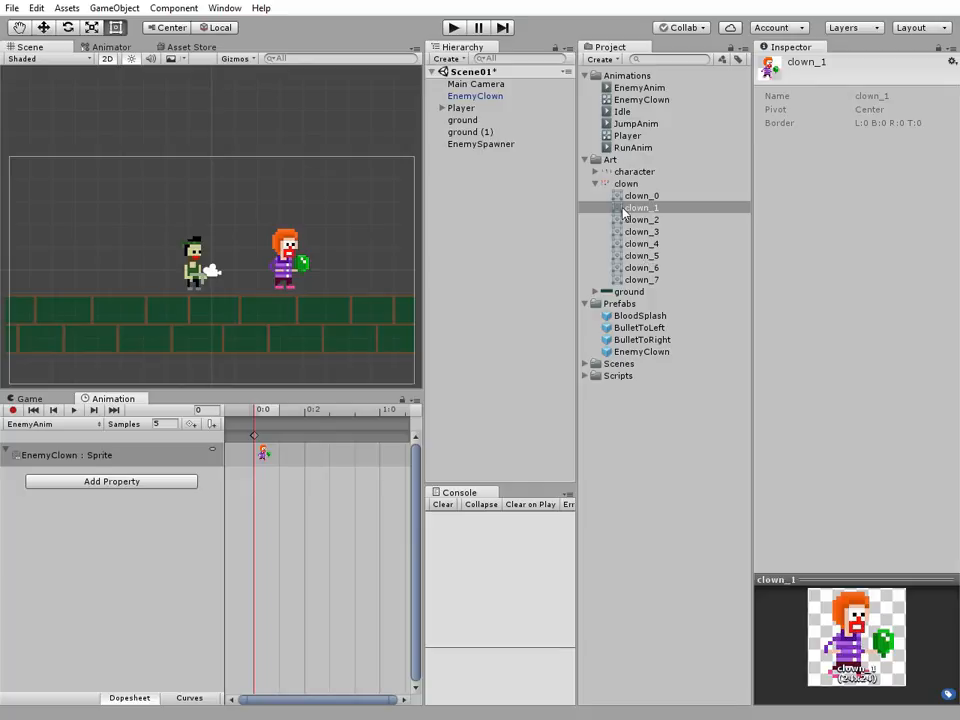
click(640, 196)
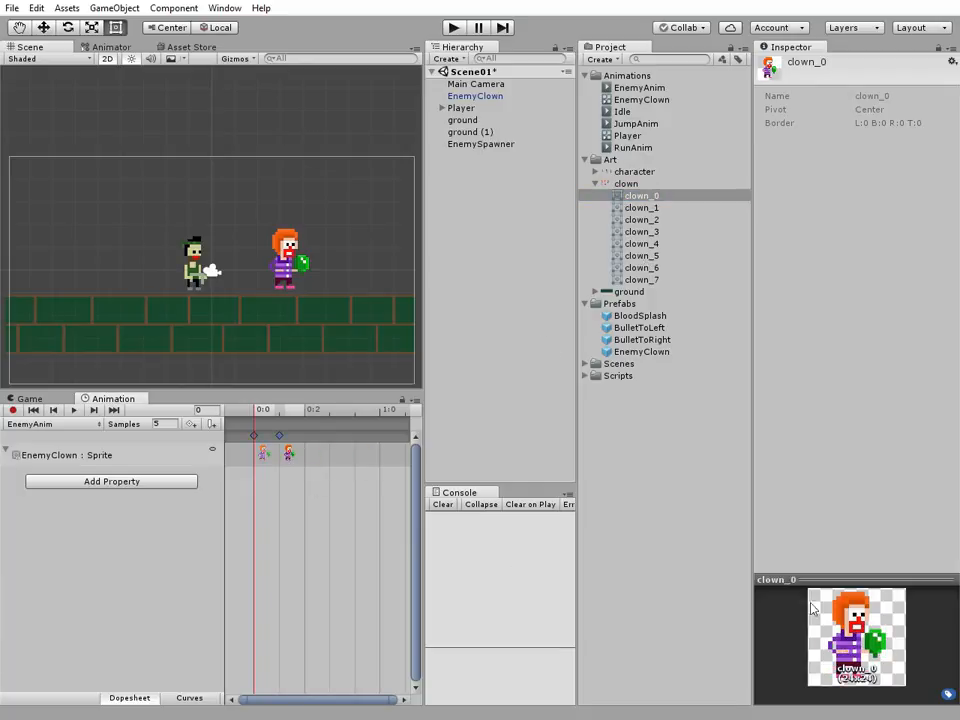
click(640, 218)
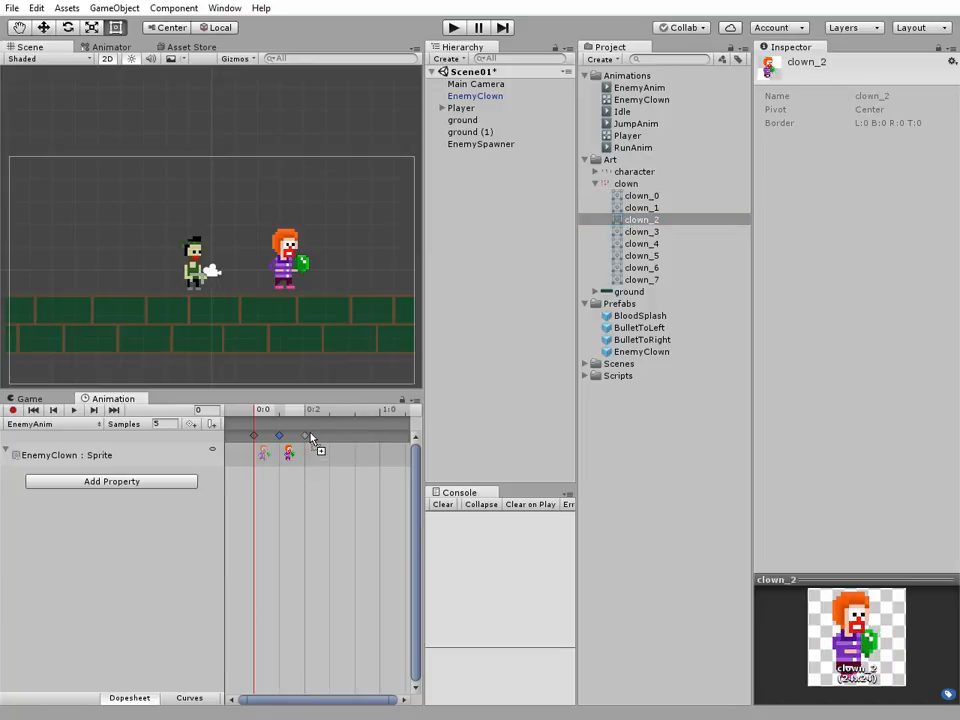
click(640, 196)
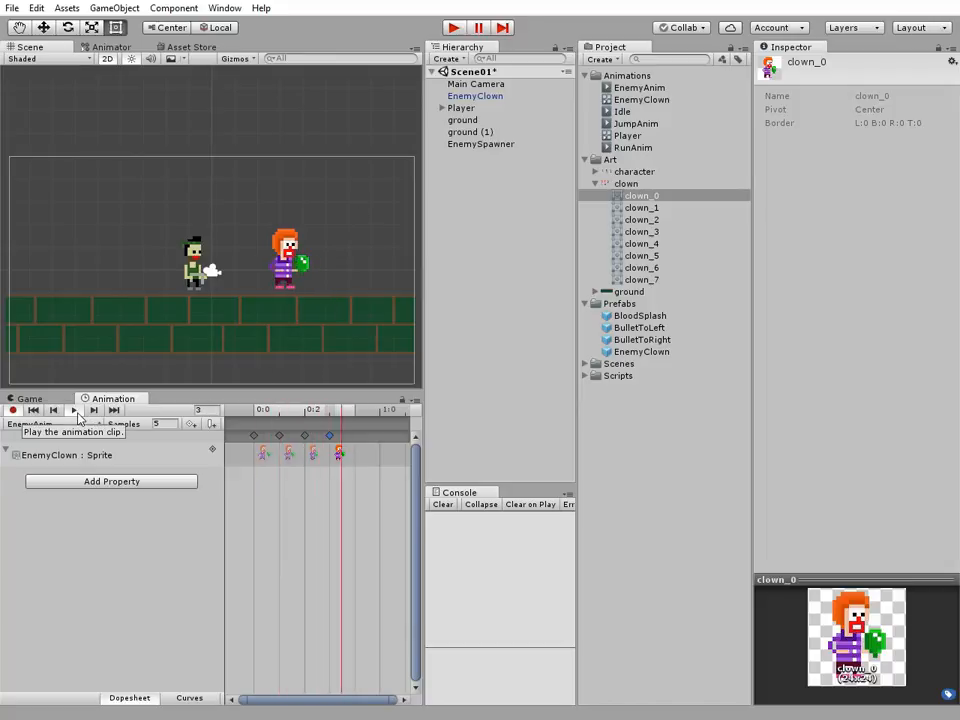
Preview the walk cycle and apply the animation changes to the EnemyClown prefab
click(12, 410)
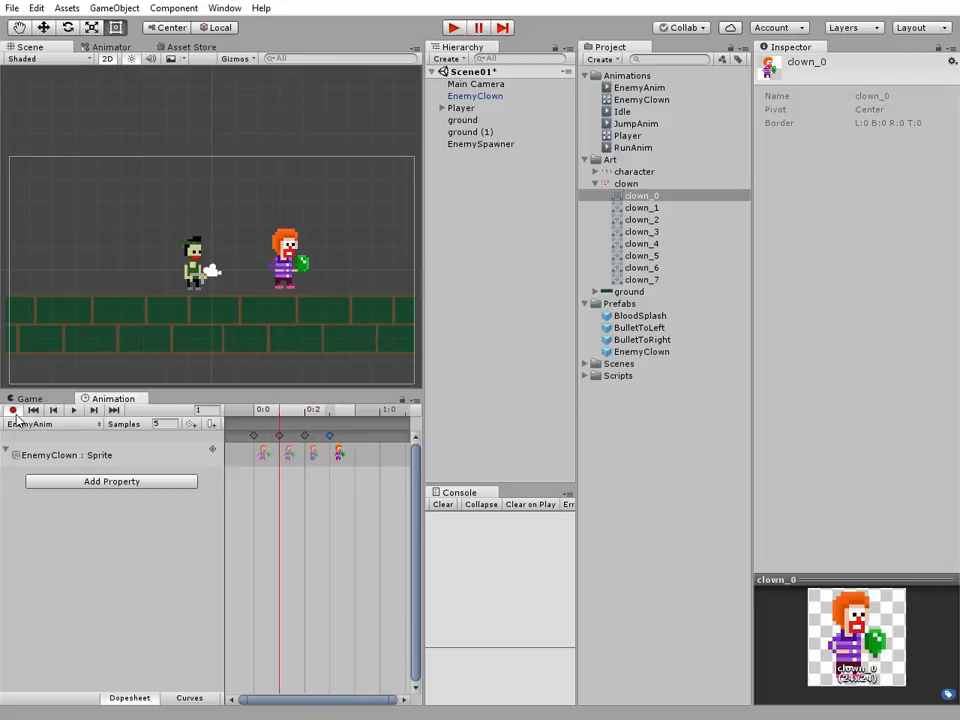
click(476, 96)
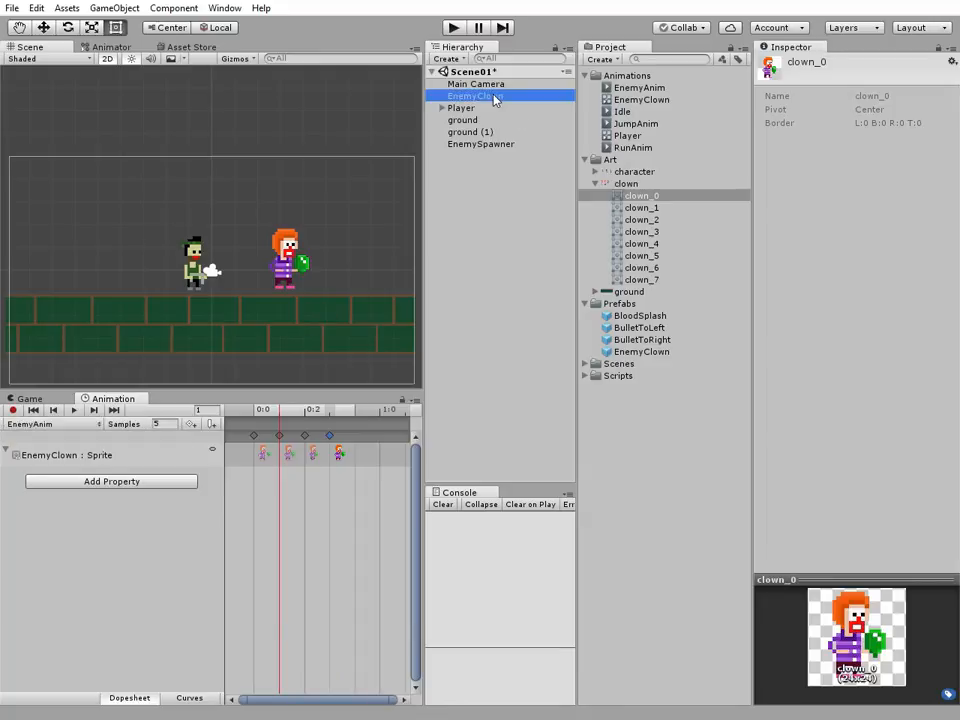
click(474, 96)
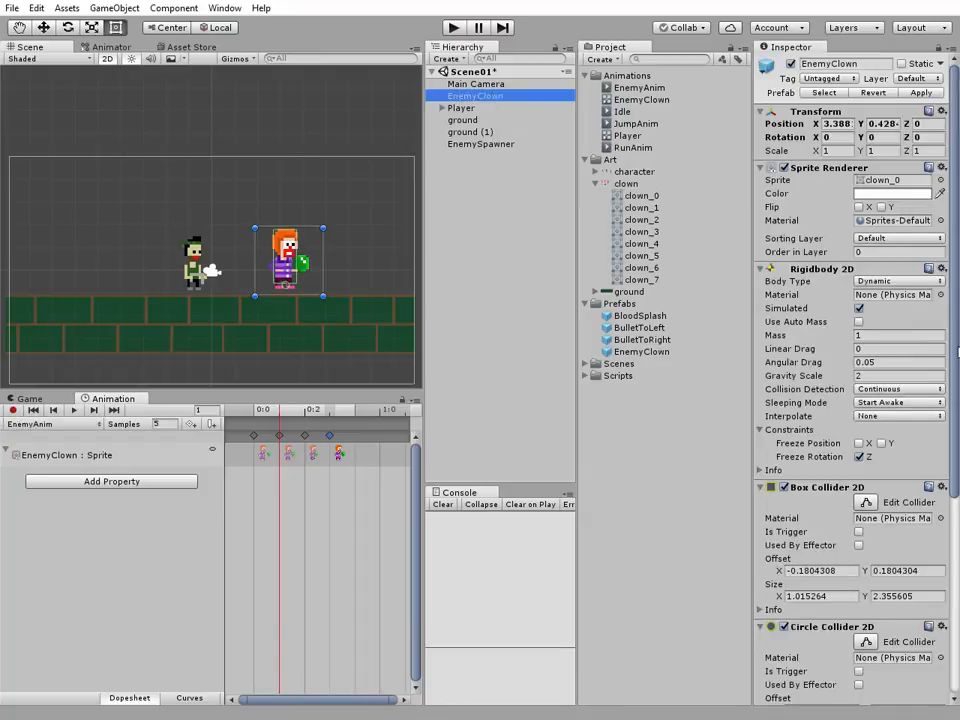
mouse_move(920, 98)
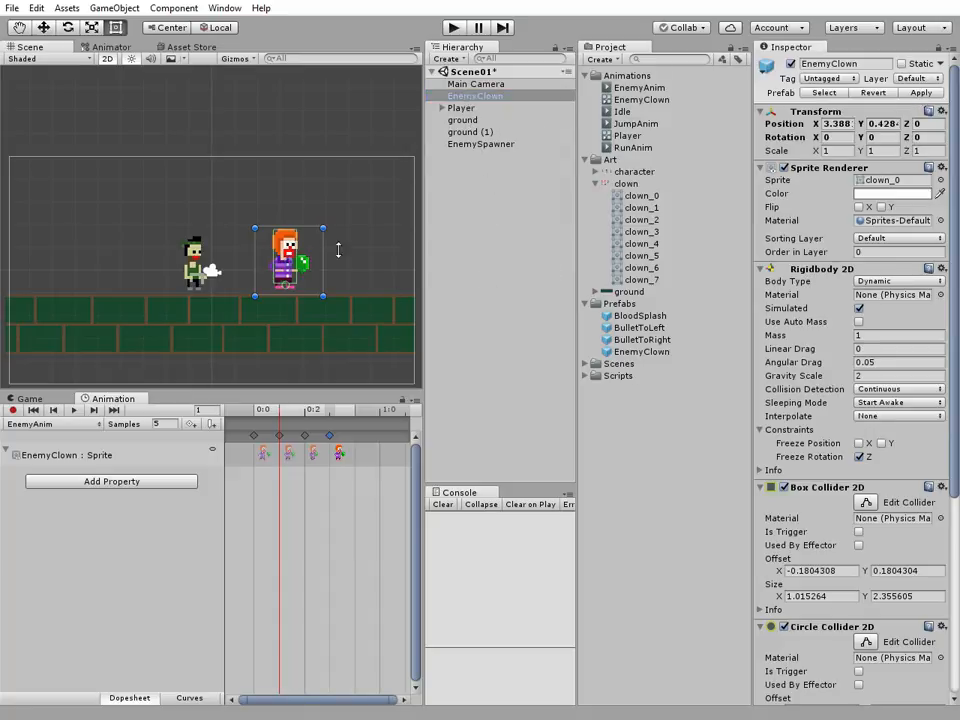
Remove the placed clown and run the game so a spawned EnemyClown clone animates
click(476, 96)
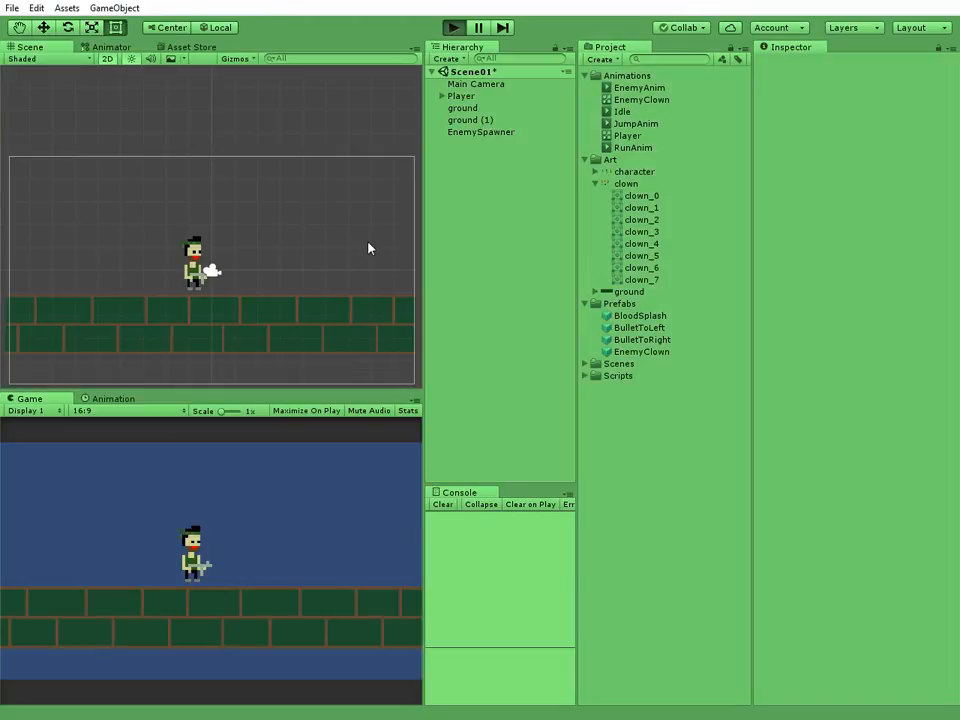
click(452, 28)
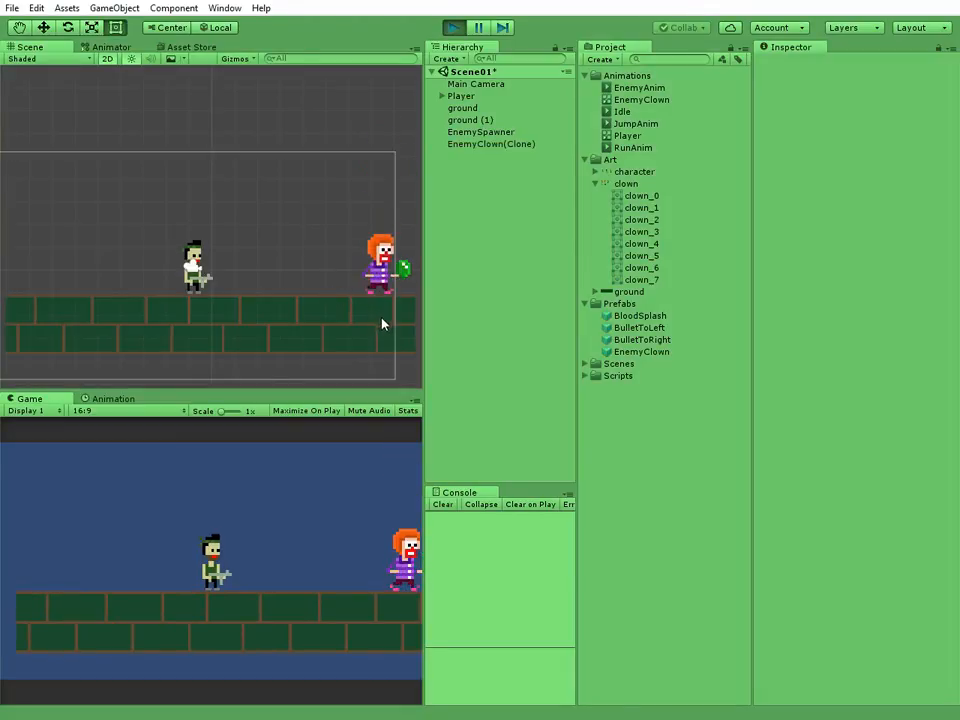